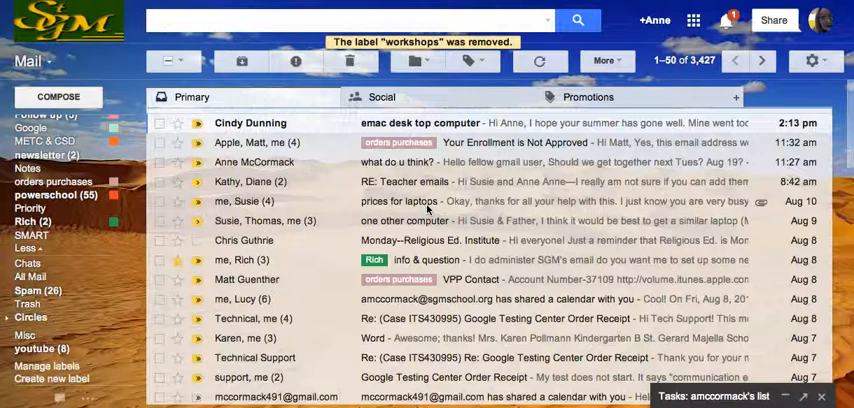
mouse_move(528, 22)
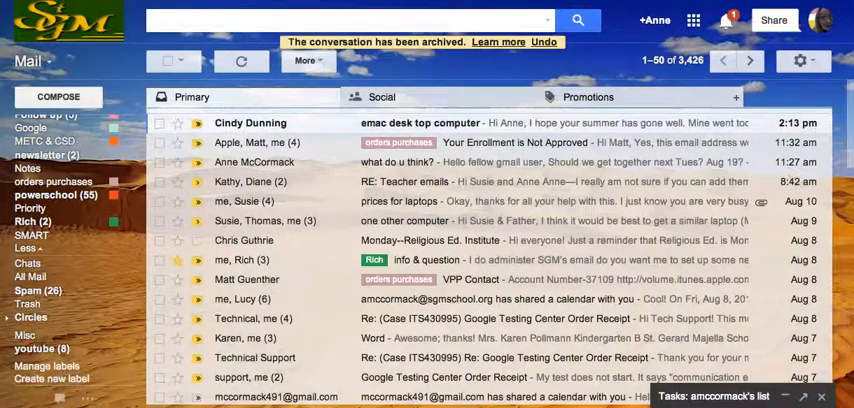
Search all mail for 'receipt', browse the roughly 27 results, then clear the query.
text(r)
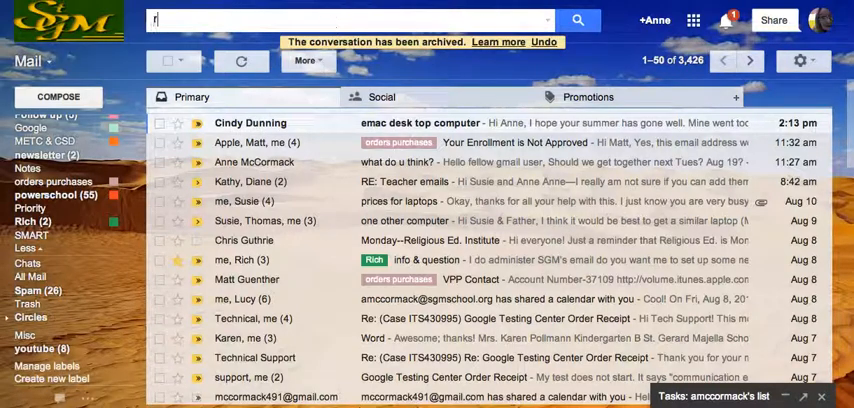
text(eceipt)
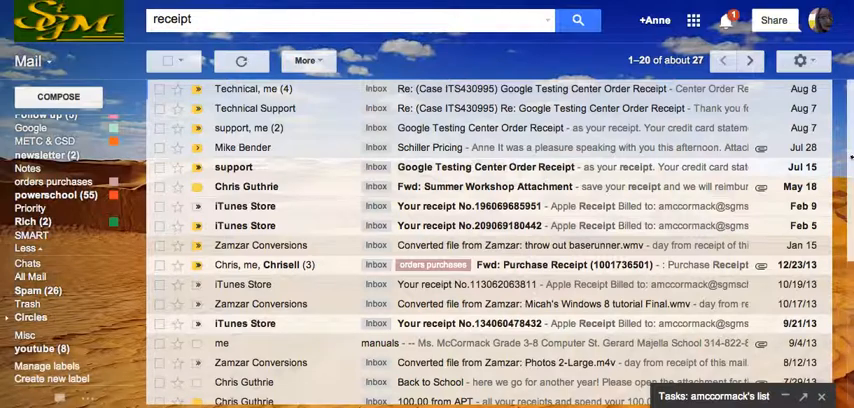
scroll(down, 3)
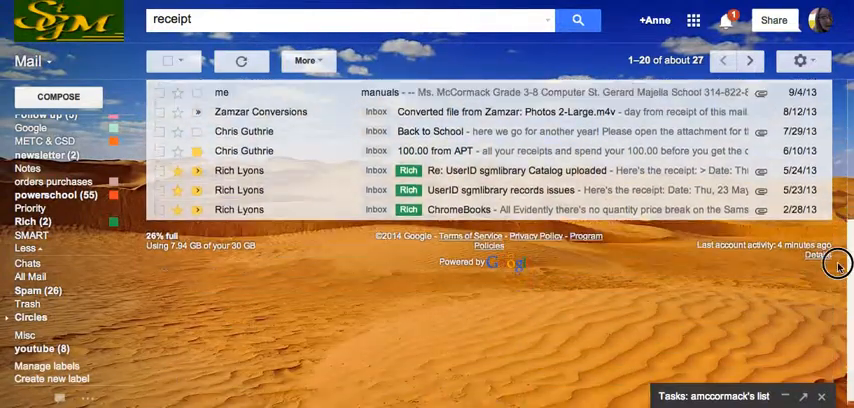
click(578, 19)
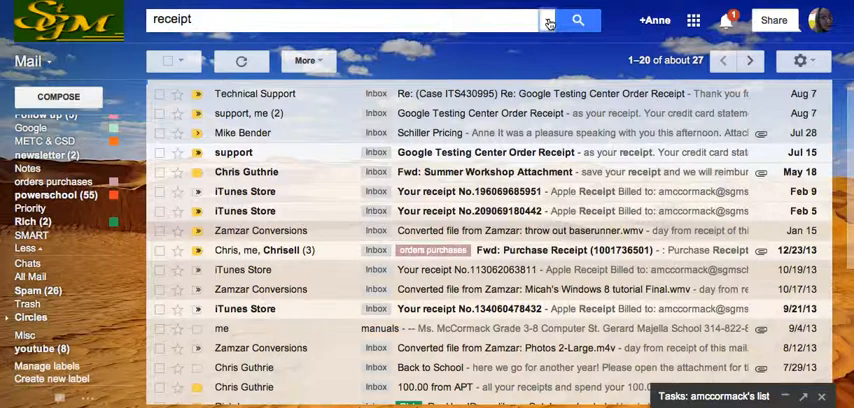
click(548, 20)
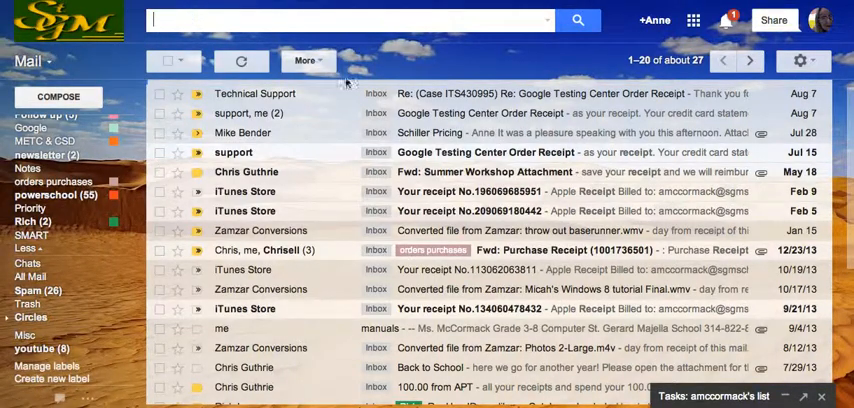
Run an advanced search with Subject 'receipt', narrowing results to 12 conversations.
click(548, 20)
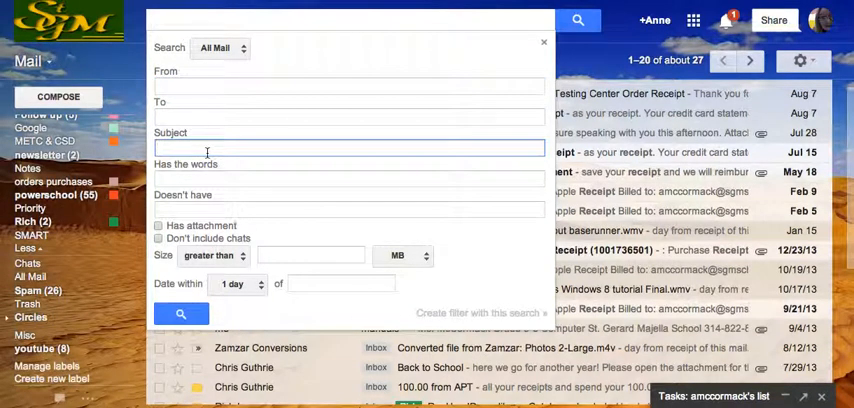
text(receipt)
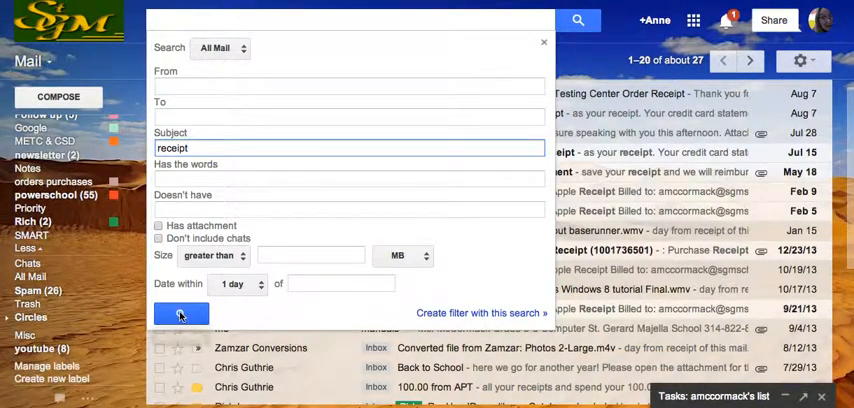
click(180, 313)
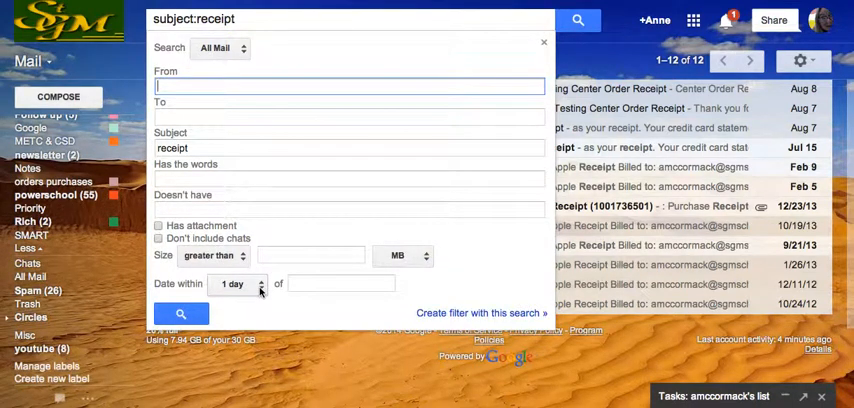
Try a 6-month date range, then choose 1 month for the subject 'receipt' search.
click(238, 283)
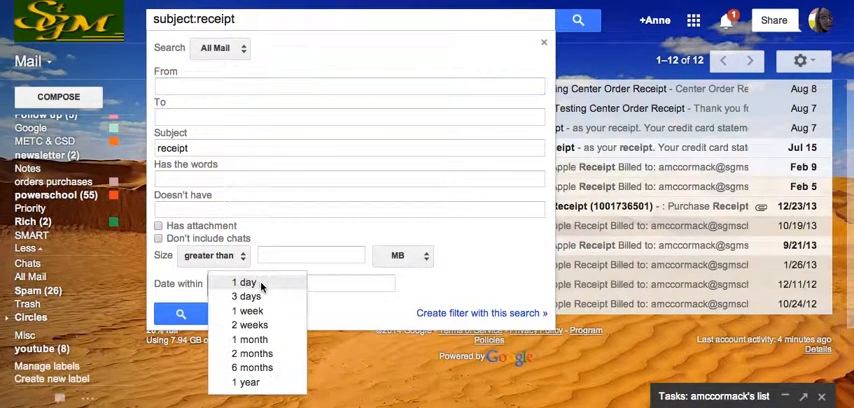
mouse_move(248, 311)
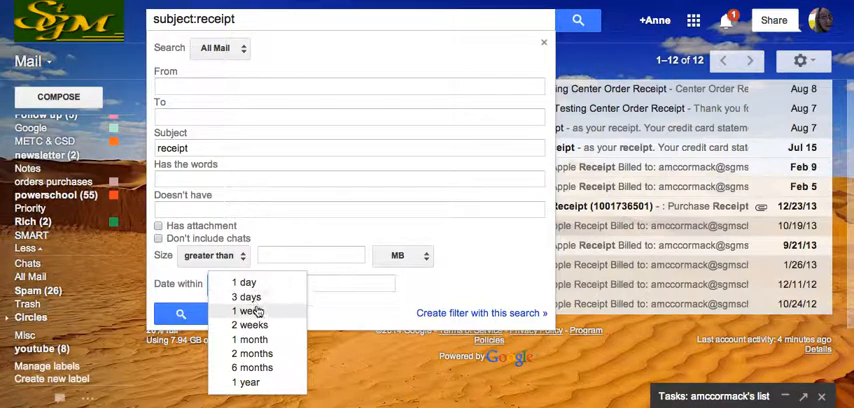
click(252, 367)
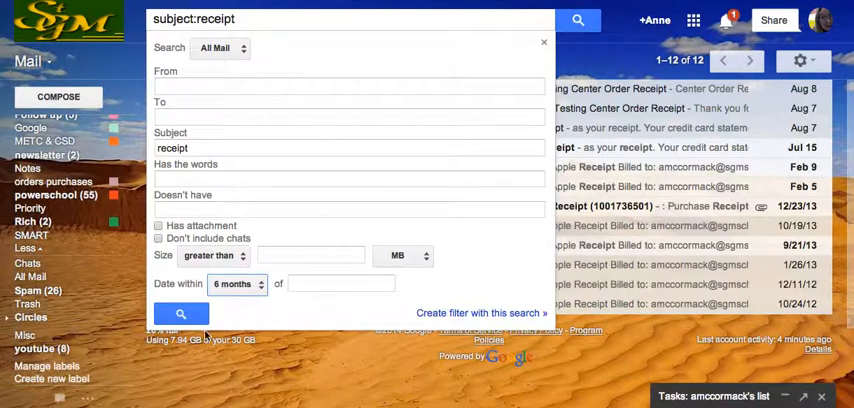
click(181, 313)
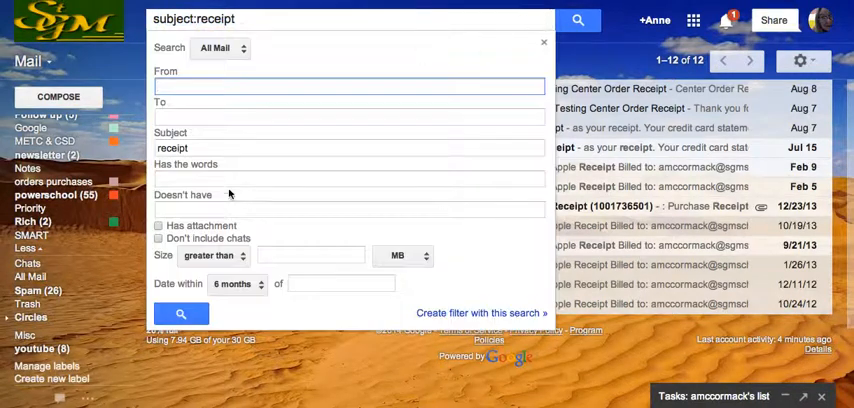
click(237, 283)
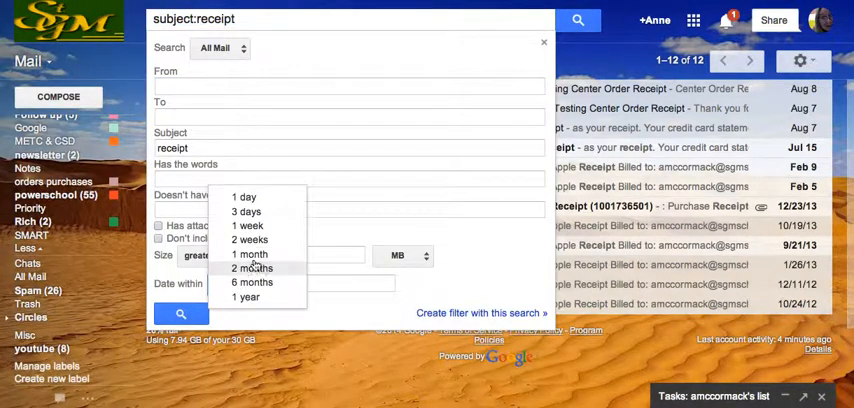
click(543, 43)
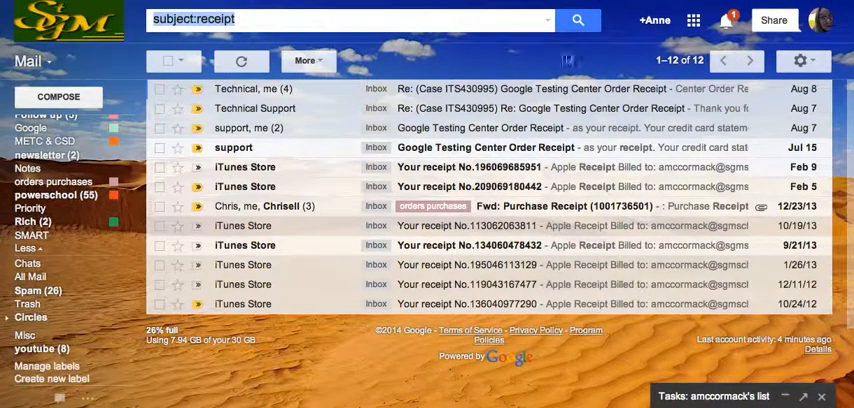
Reopen advanced search and enter 'iTunes' in the Doesn't have field.
click(547, 18)
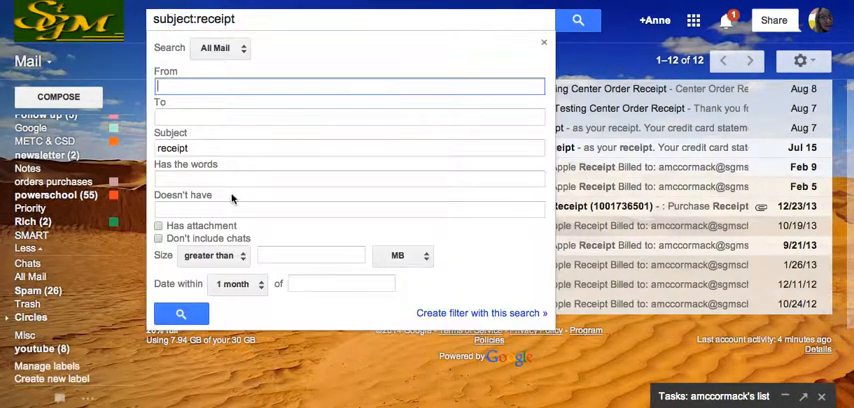
click(350, 208)
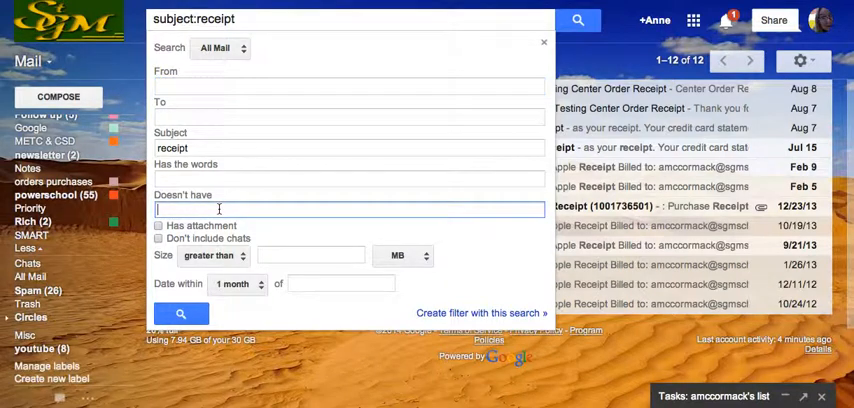
text(T)
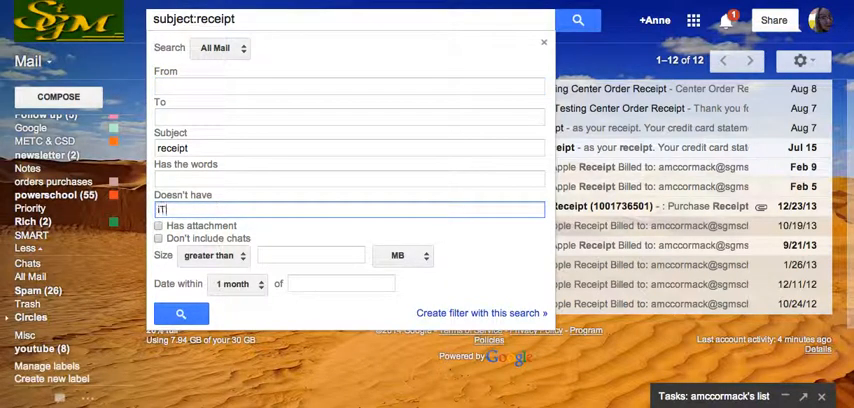
text(iTunes)
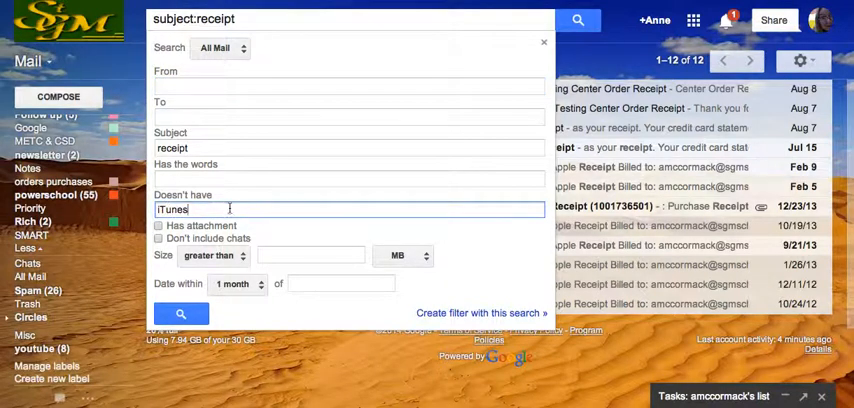